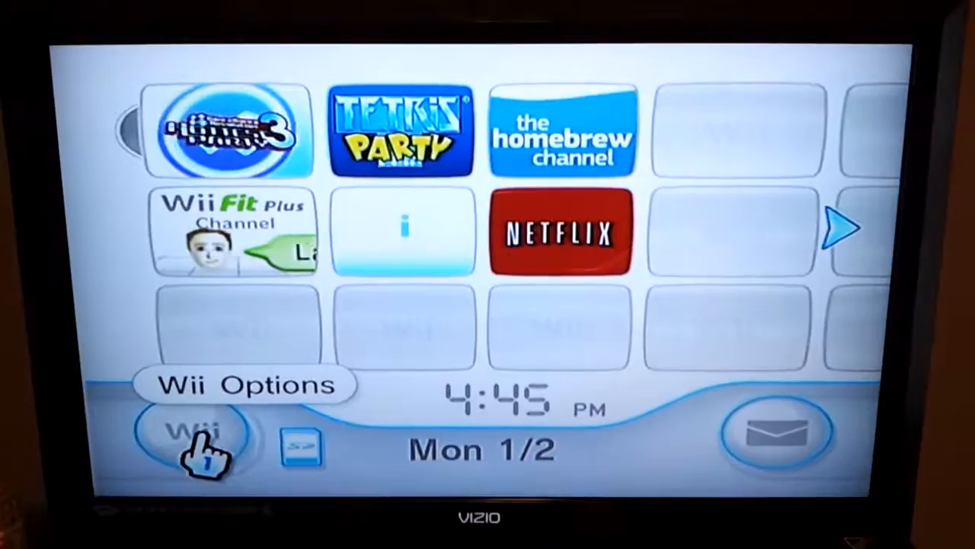
Open Wii Options to reach the console's Data Management save data list.
left_click(190, 442)
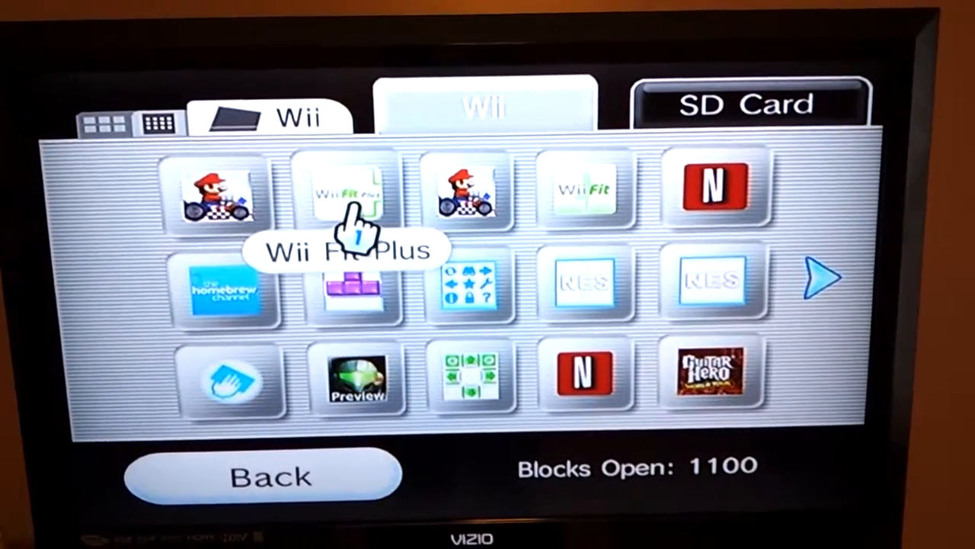
Copy the Wii Fit Plus save to the SD card, confirming Yes.
left_click(349, 197)
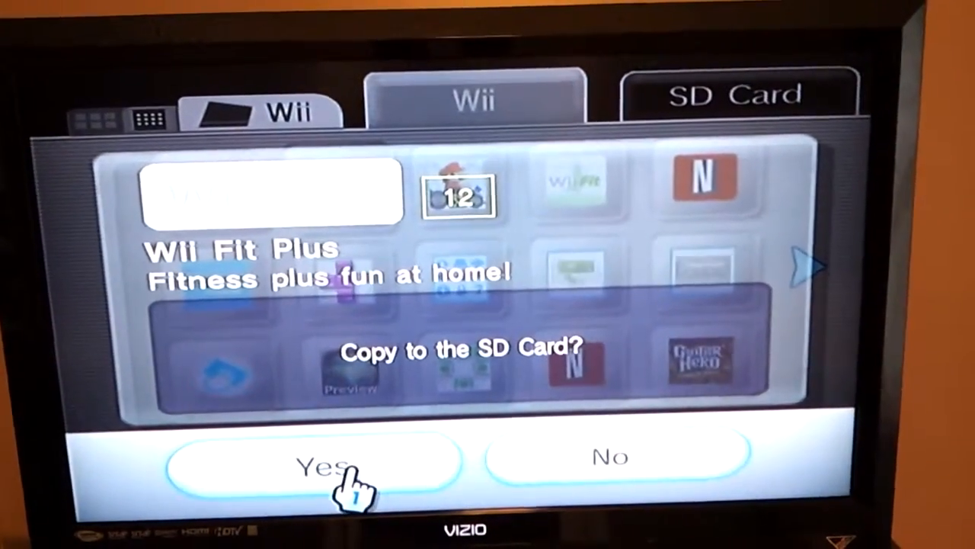
left_click(320, 476)
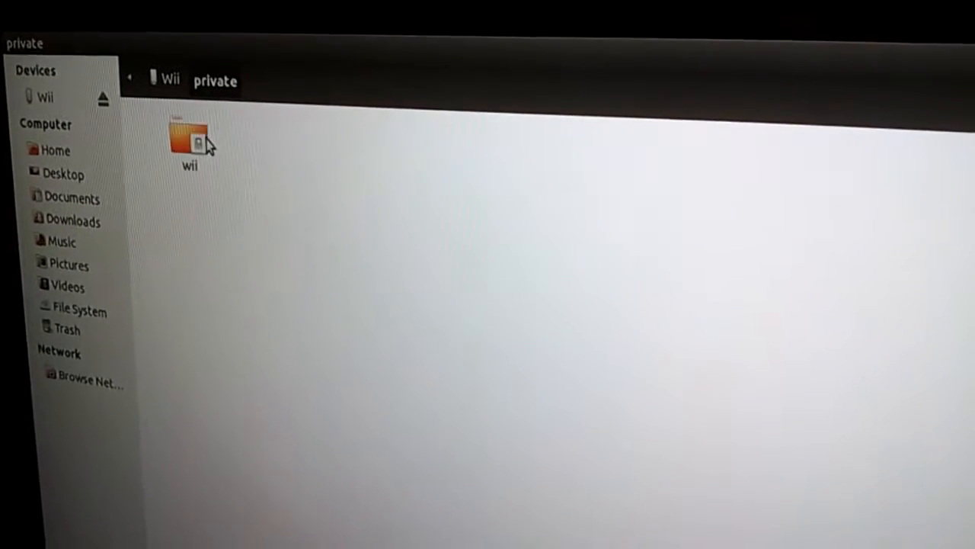
Open the wii folder inside the SD card's private folder.
double_click(191, 141)
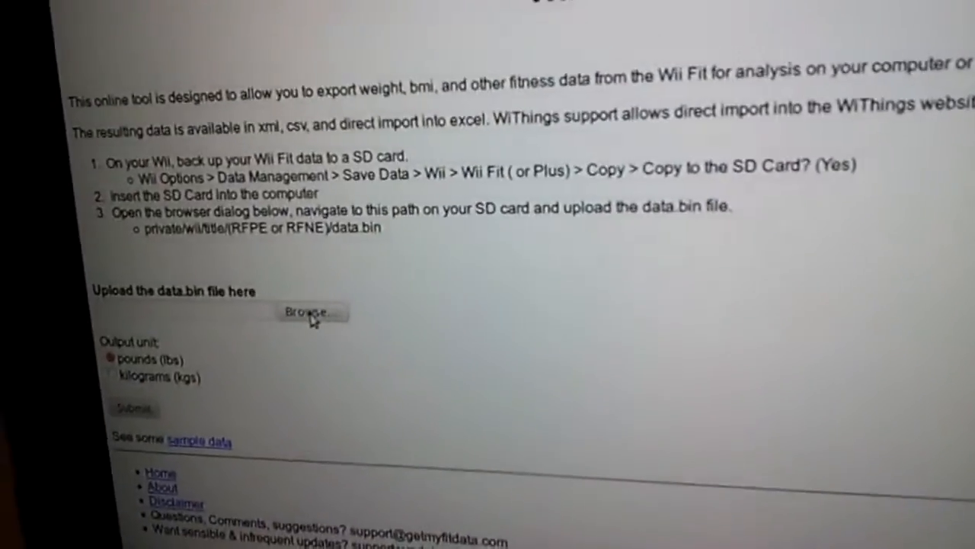
Upload data.bin from the SD card's private/wii/title/RFPE folder.
left_click(308, 312)
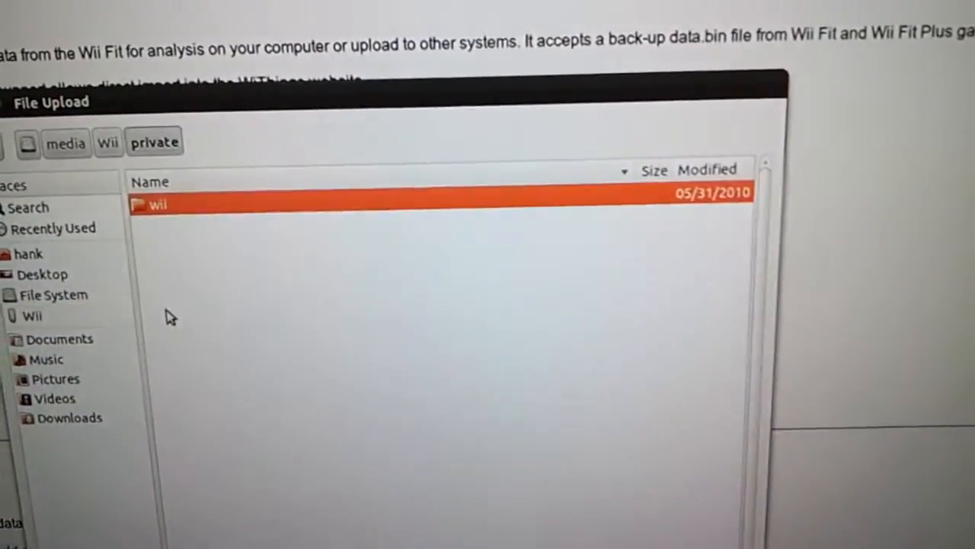
double_click(156, 206)
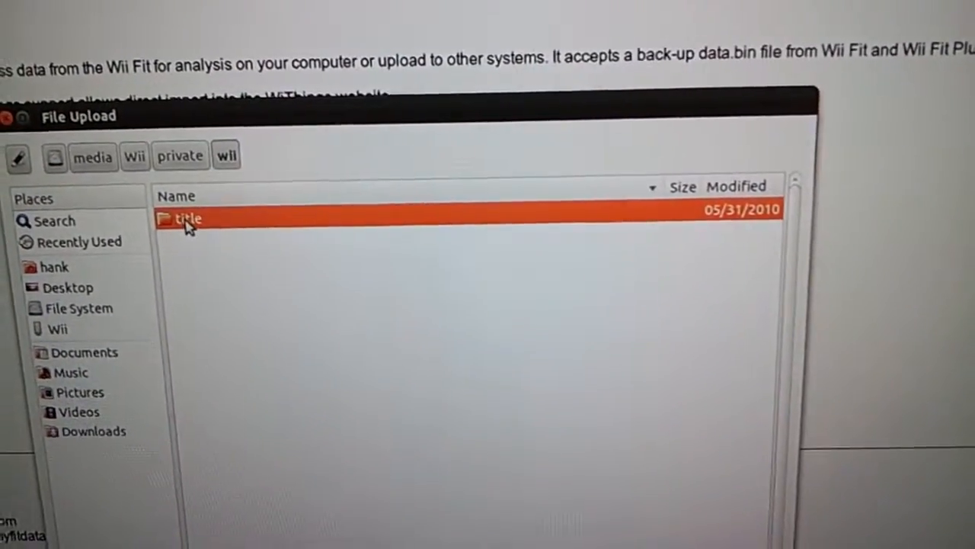
double_click(187, 218)
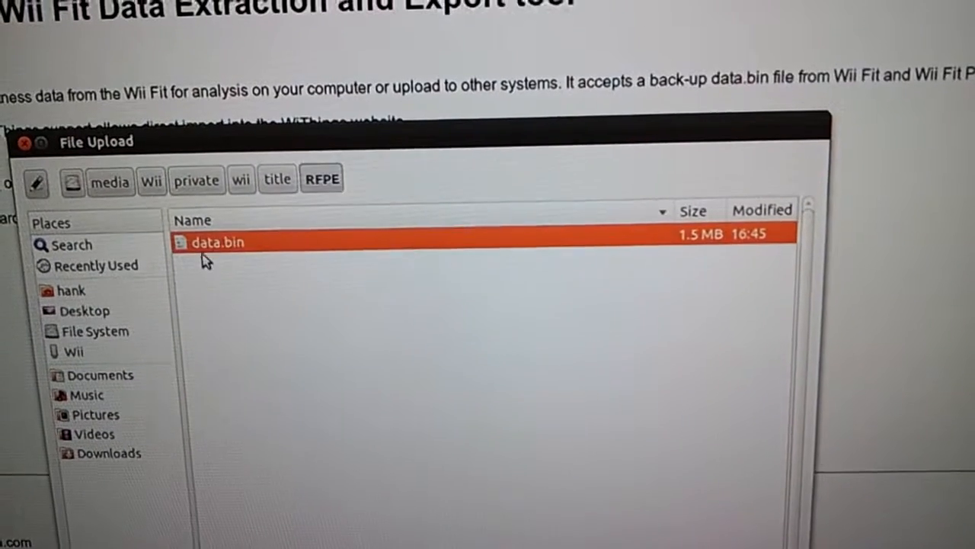
double_click(216, 242)
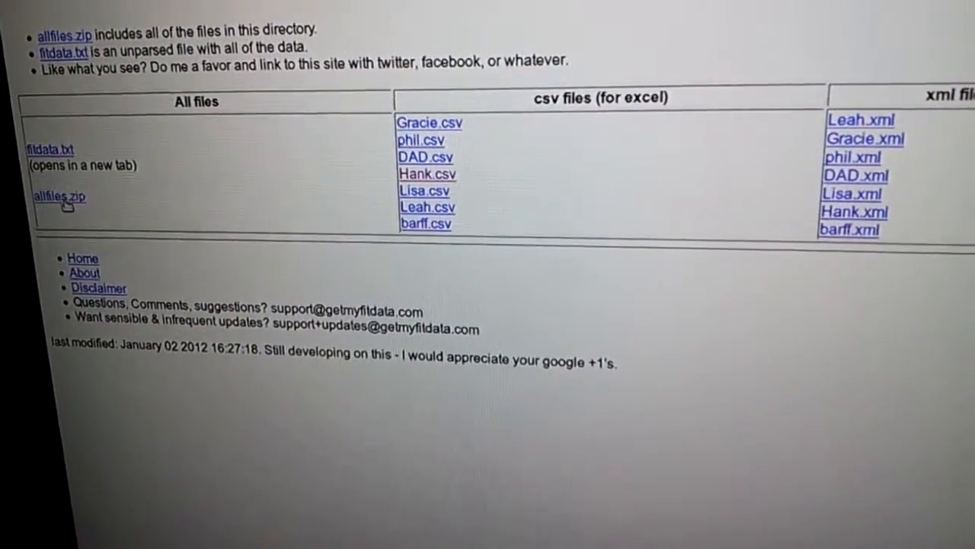
right_click(60, 196)
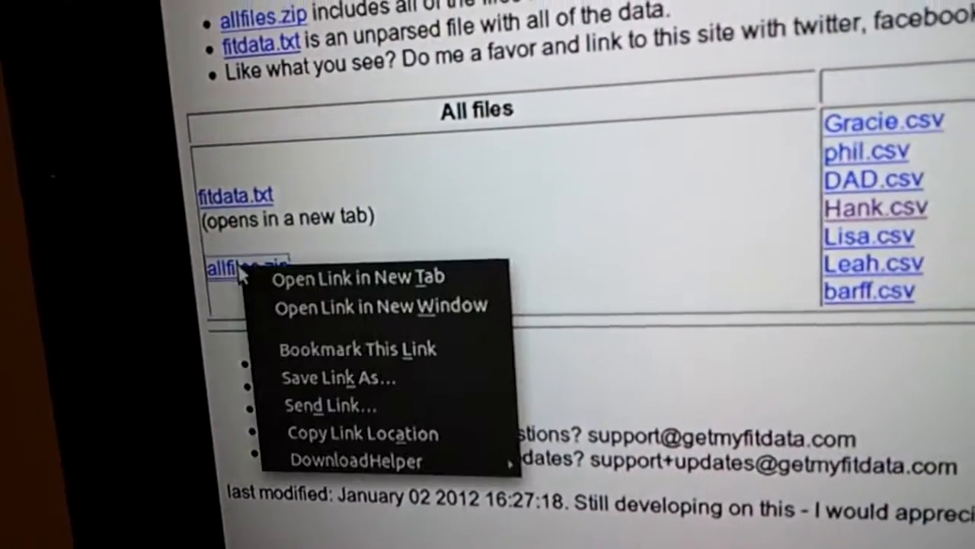
left_click(333, 377)
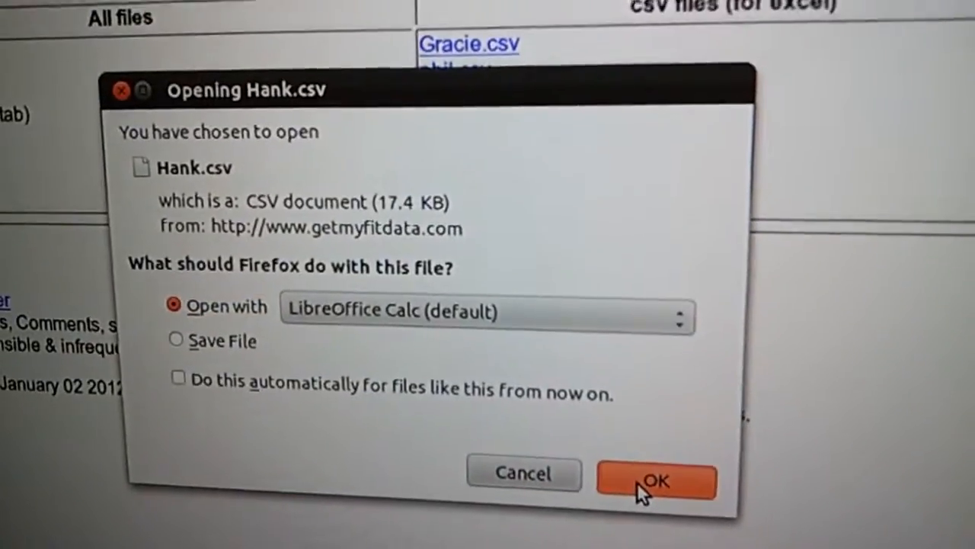
Accept opening Hank.csv with the default LibreOffice Calc in the download prompt.
left_click(657, 480)
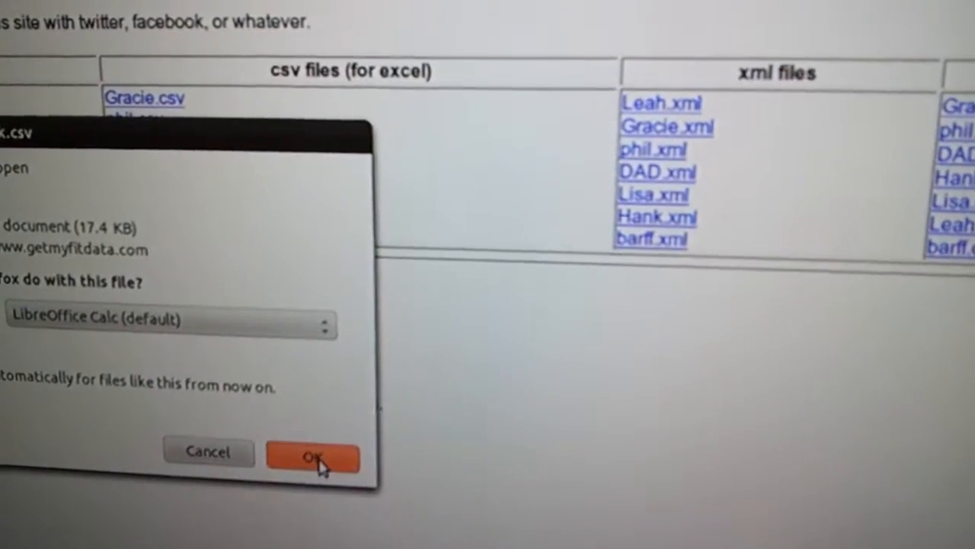
left_click(319, 455)
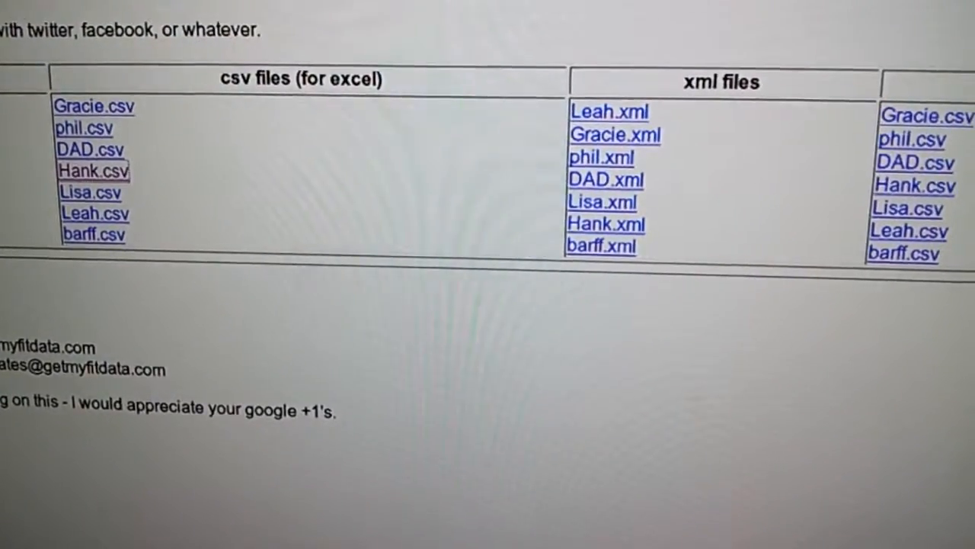